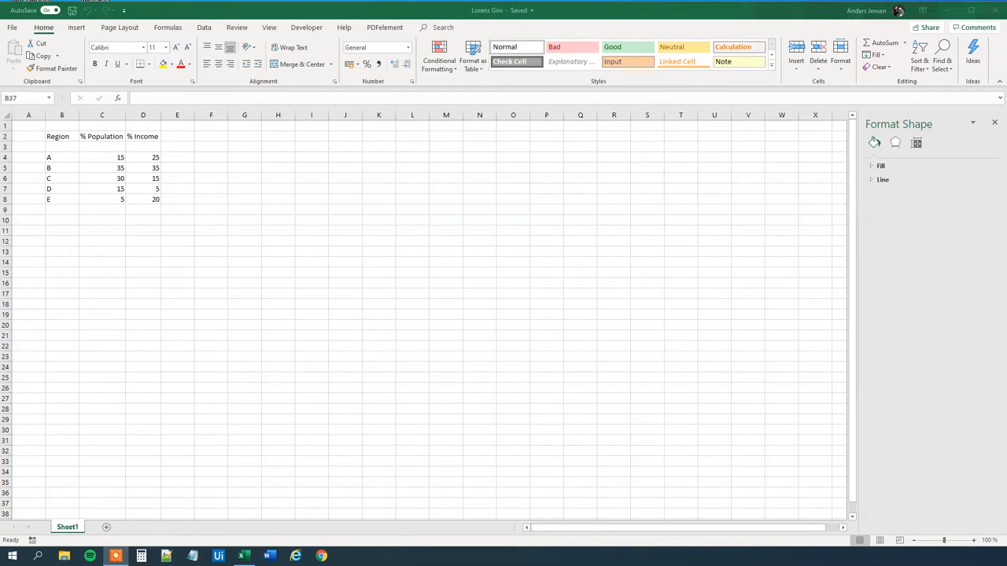
- Review the Region, % Population and % Income values in the source table
left_click(61, 136)
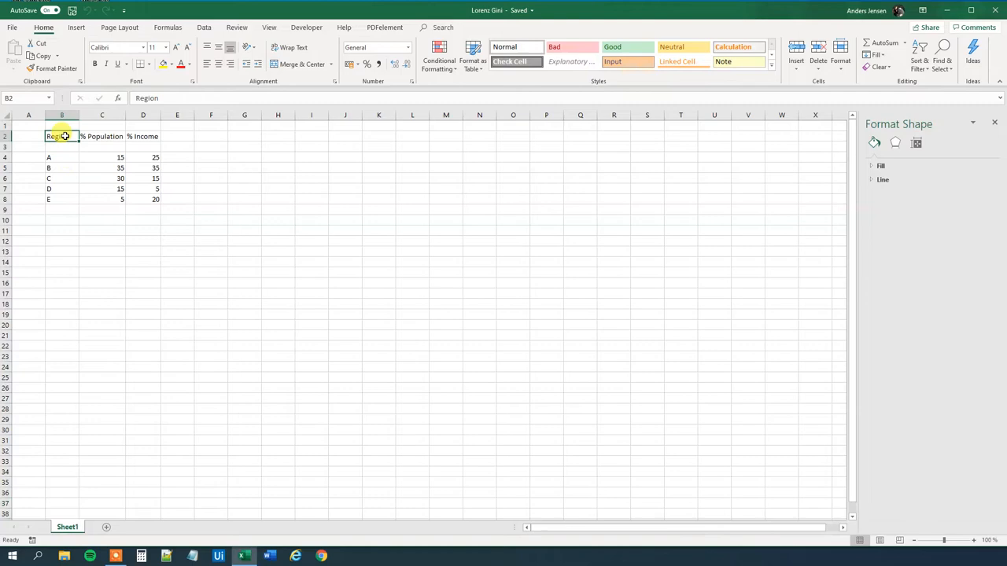
left_click(101, 178)
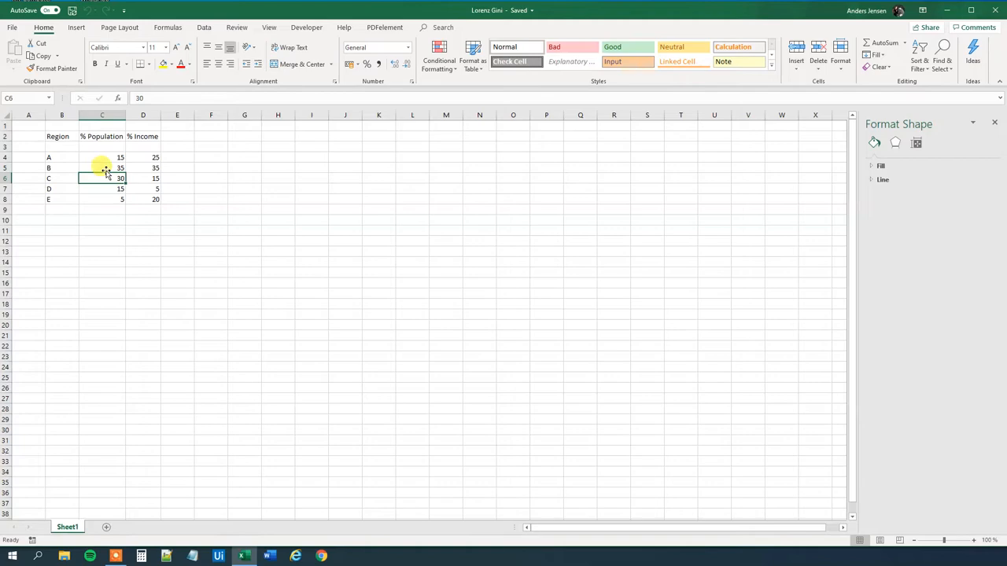
left_click(61, 167)
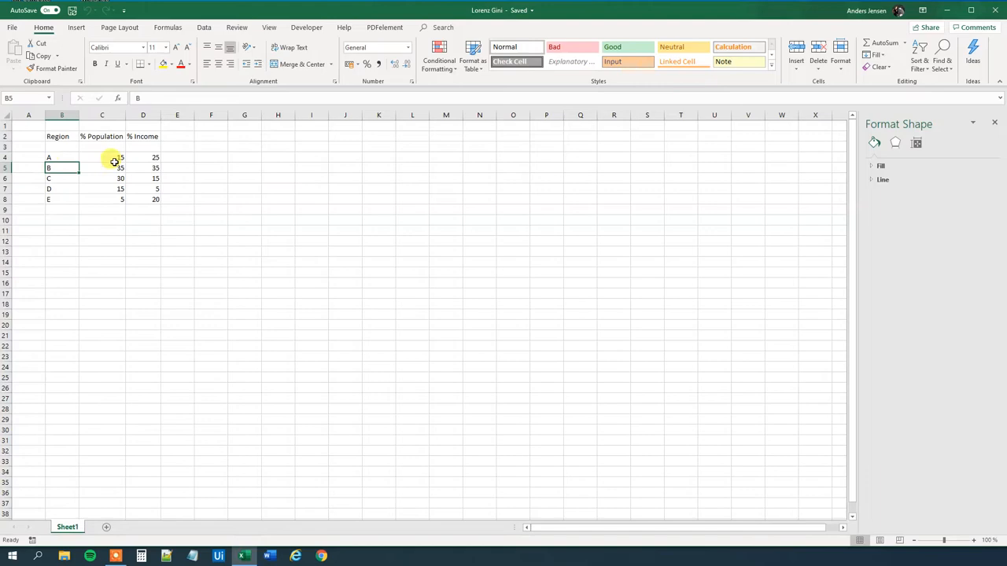
mouse_move(112, 198)
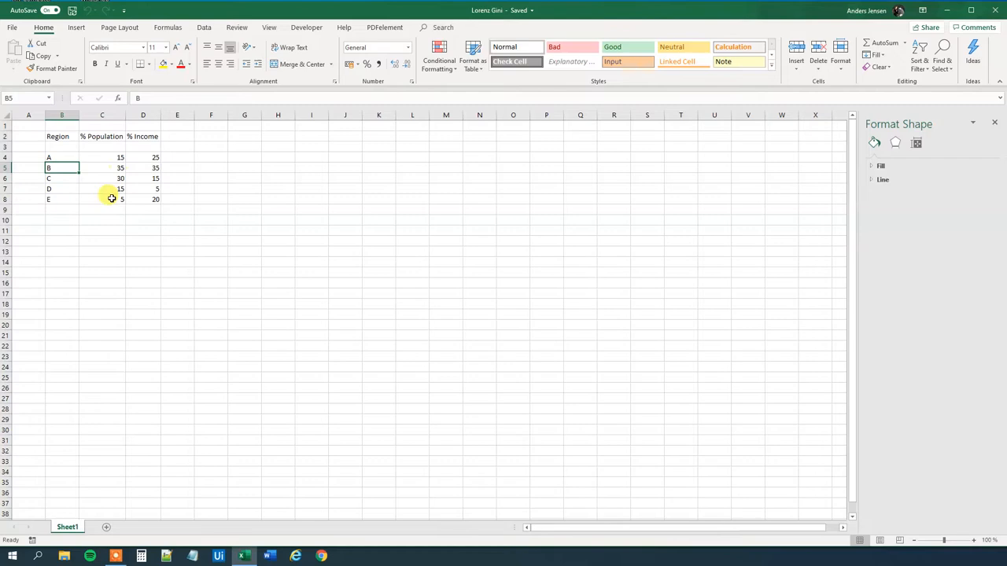
left_click(102, 198)
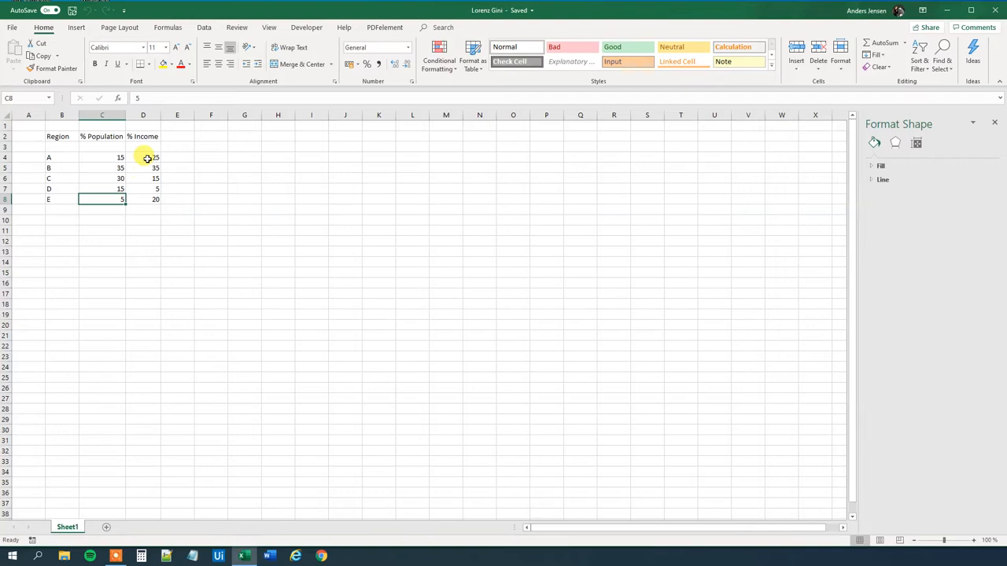
left_click(141, 167)
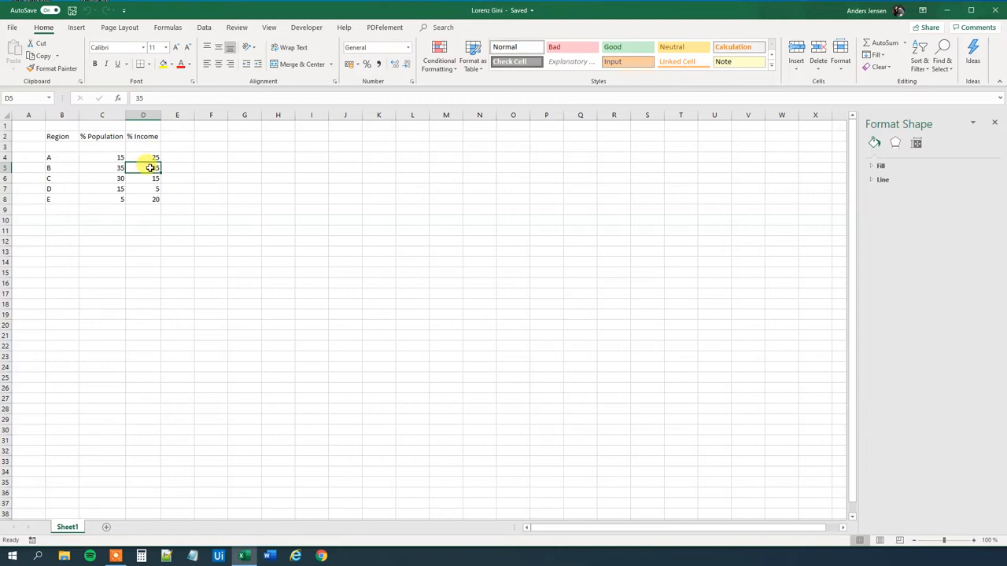
mouse_move(176, 137)
type("% Income/")
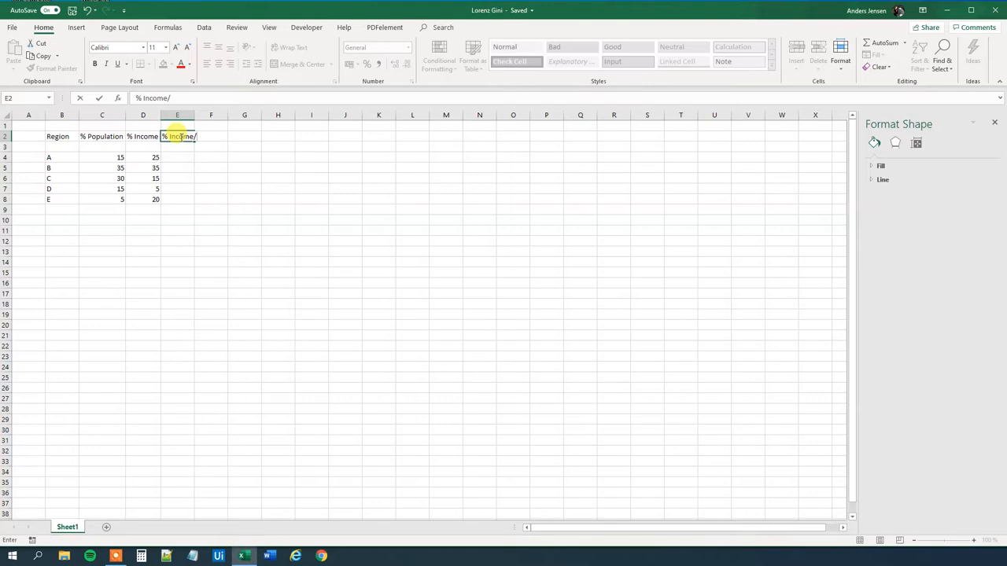
- Add a '% Income/% Population' header and fill =D4/C4 ratios down to E8
type("% Population")
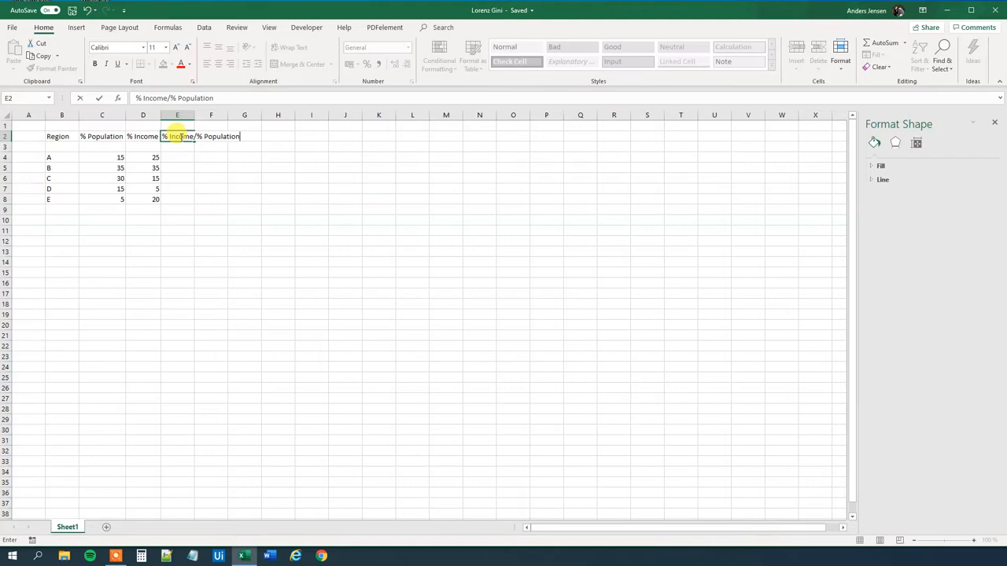
left_click(201, 157)
type("=D4/C4")
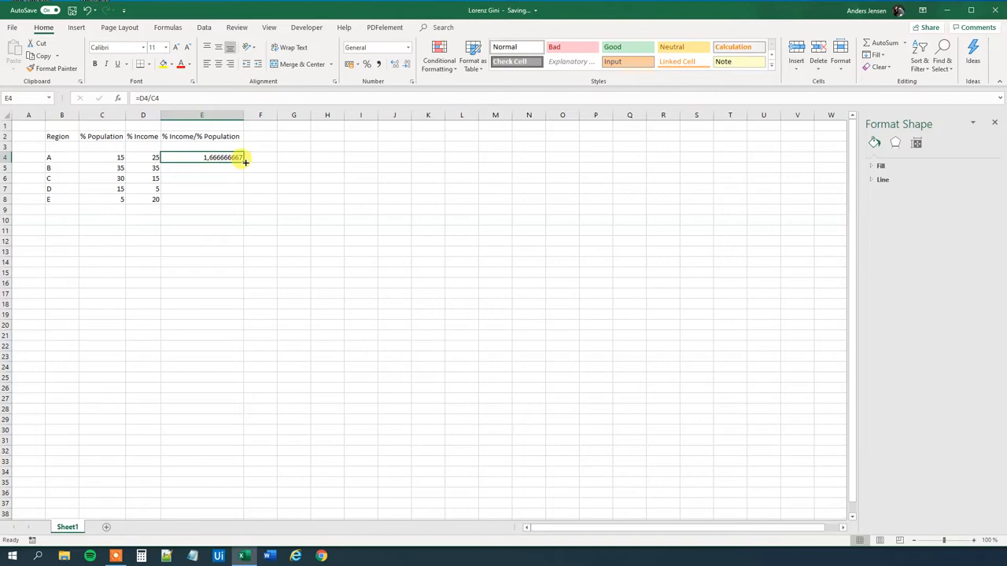
left_click_drag(246, 162, 246, 198)
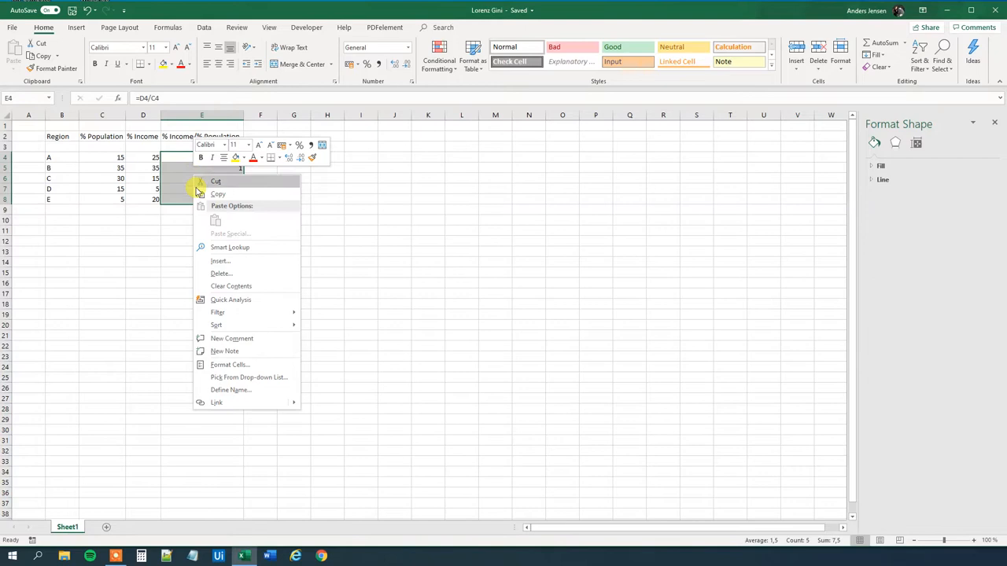
- Sort the whole table ascending by ratio with Expand the selection, giving order D, C, B, A, E
left_click(217, 325)
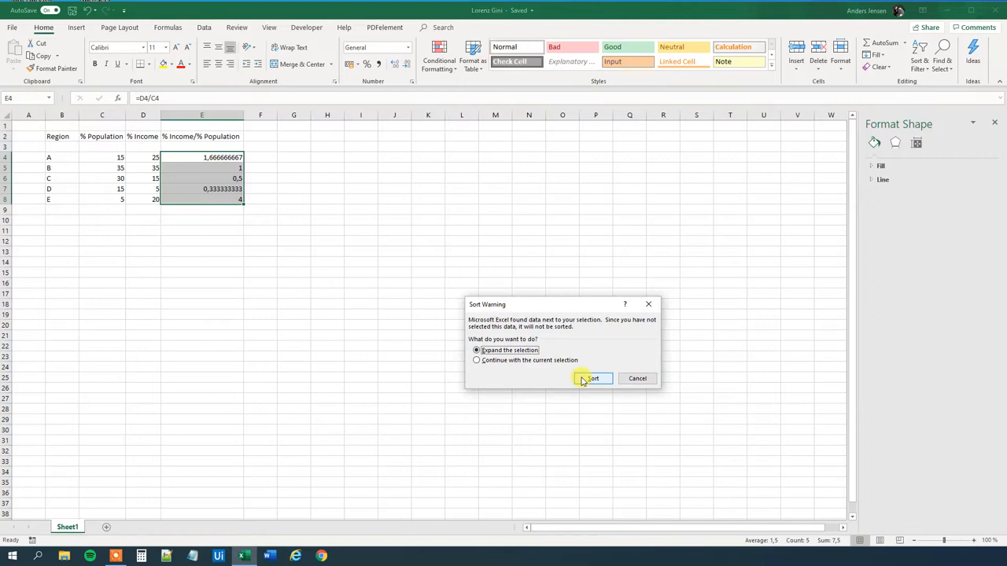
left_click(592, 377)
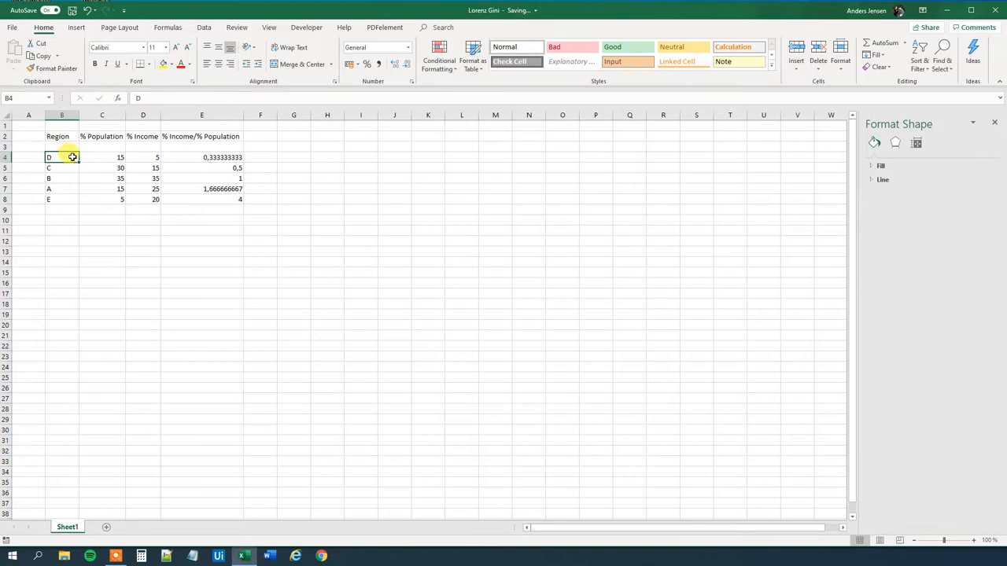
left_click(61, 199)
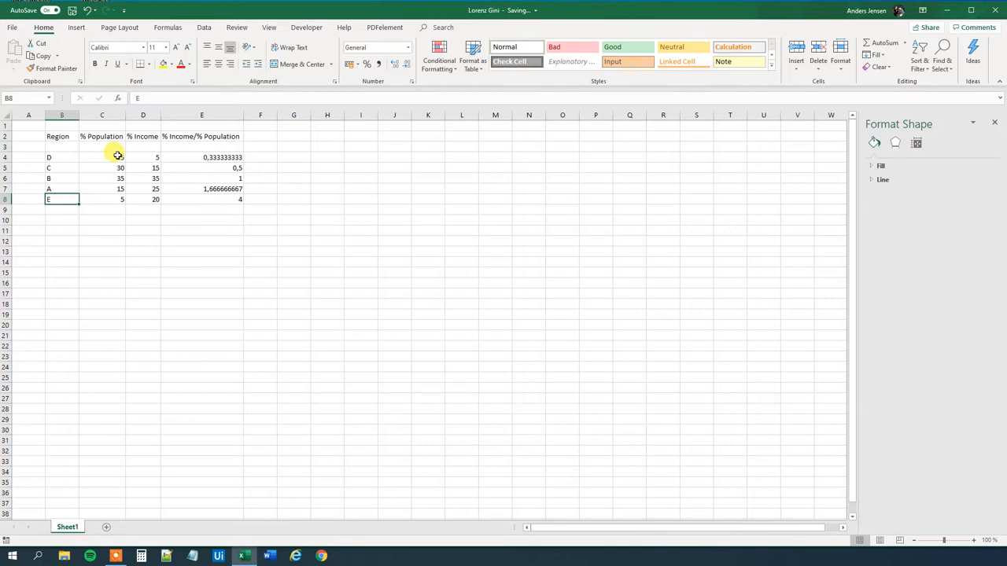
- Add 'C % Population' and 'C % Income' running-sum columns starting at 0 and reaching 100
type("C4")
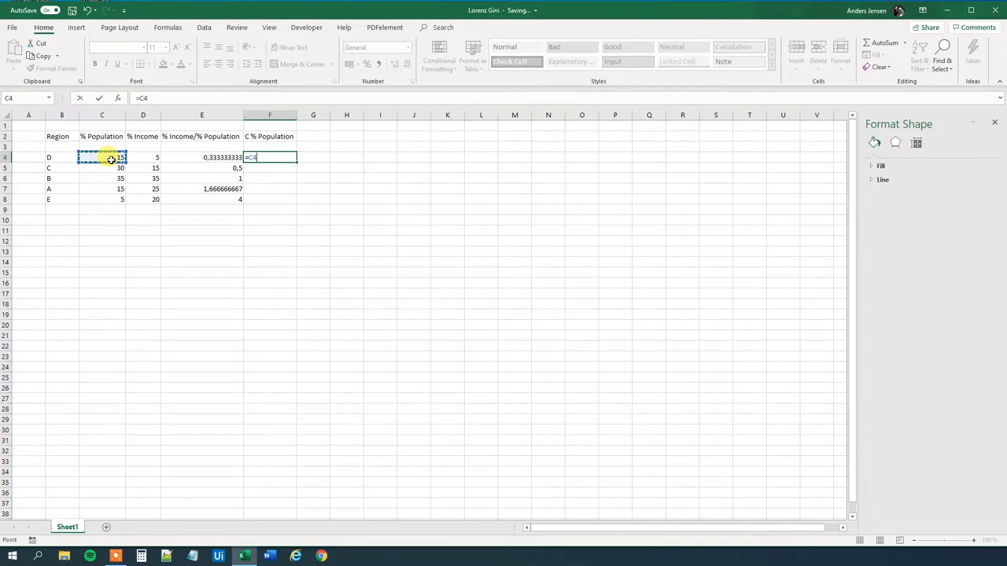
key("Return")
type("0")
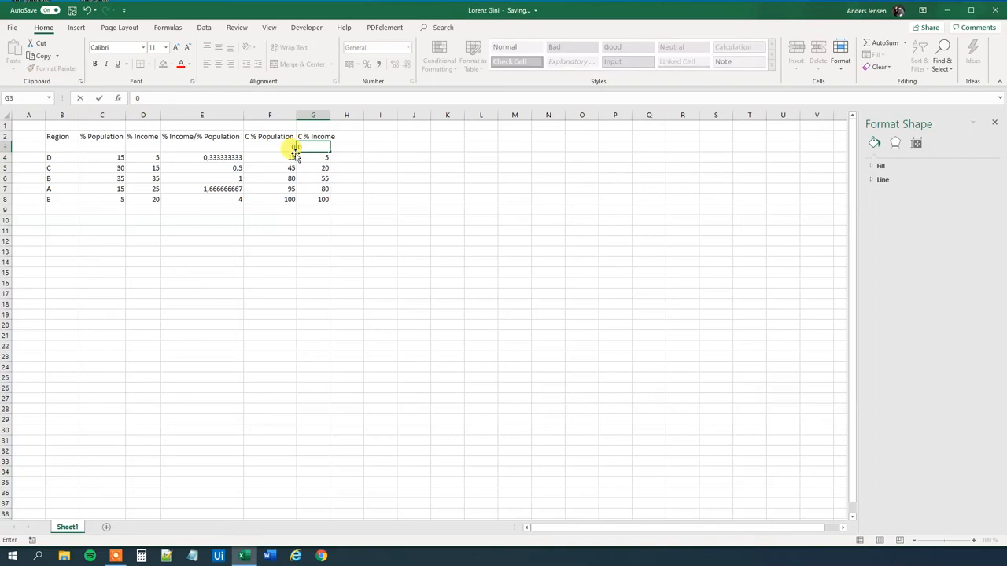
- Insert a Scatter with Smooth Lines and Markers chart from the cumulative columns F3:G8
left_click(75, 27)
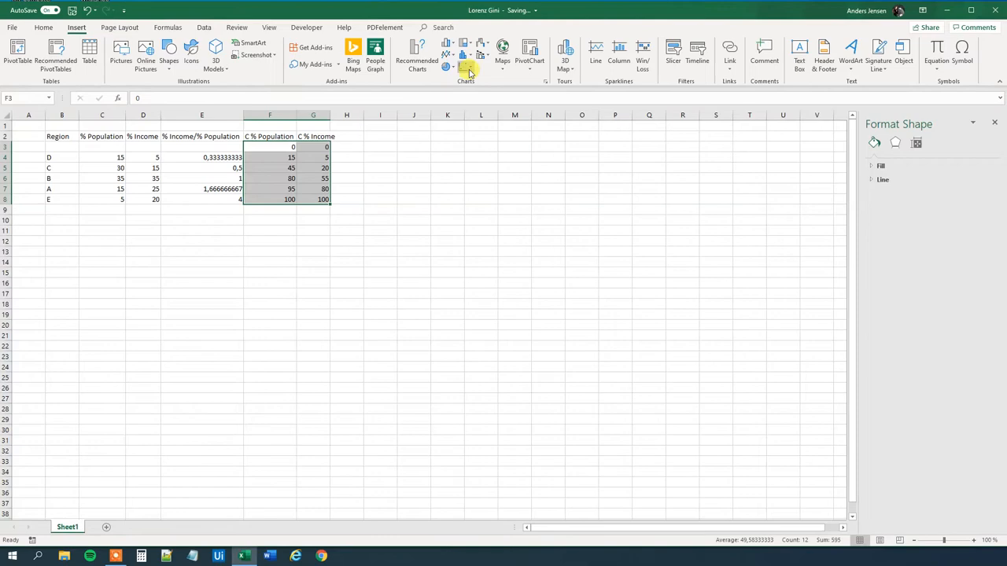
left_click(466, 60)
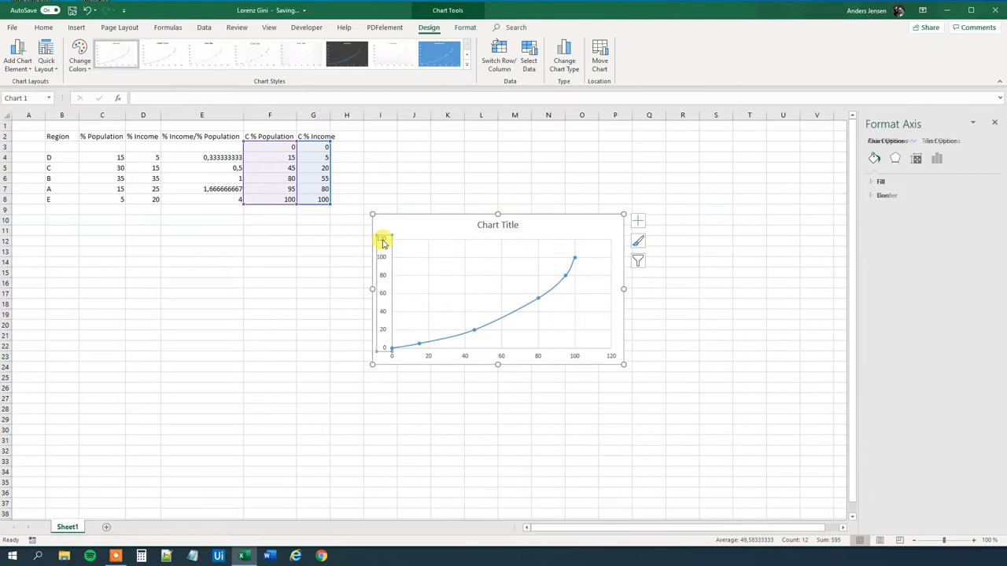
- Cap the horizontal axis maximum at 100 and title the chart 'Lorenz Curve'
left_click(938, 158)
type("100")
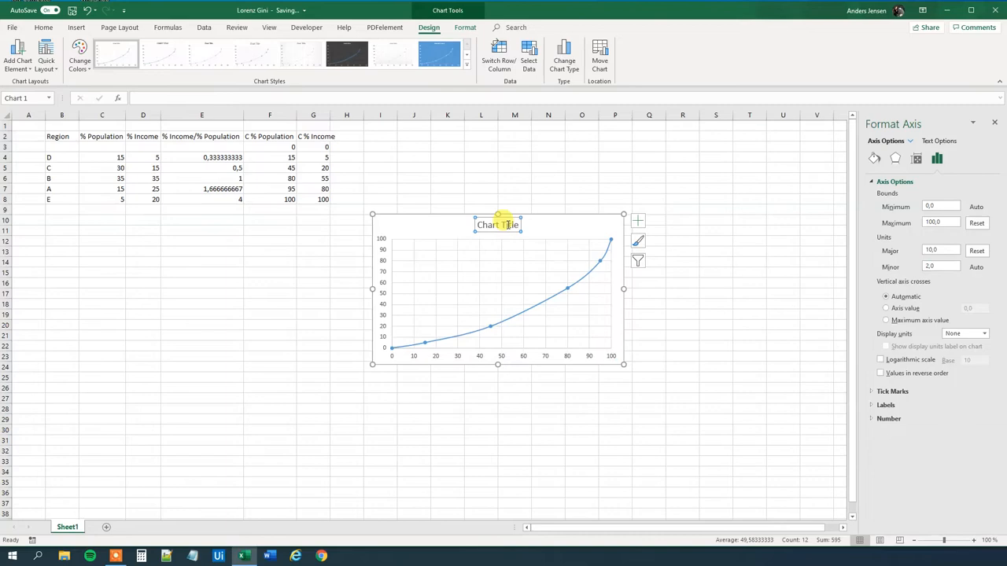
type("Lorenz Curve")
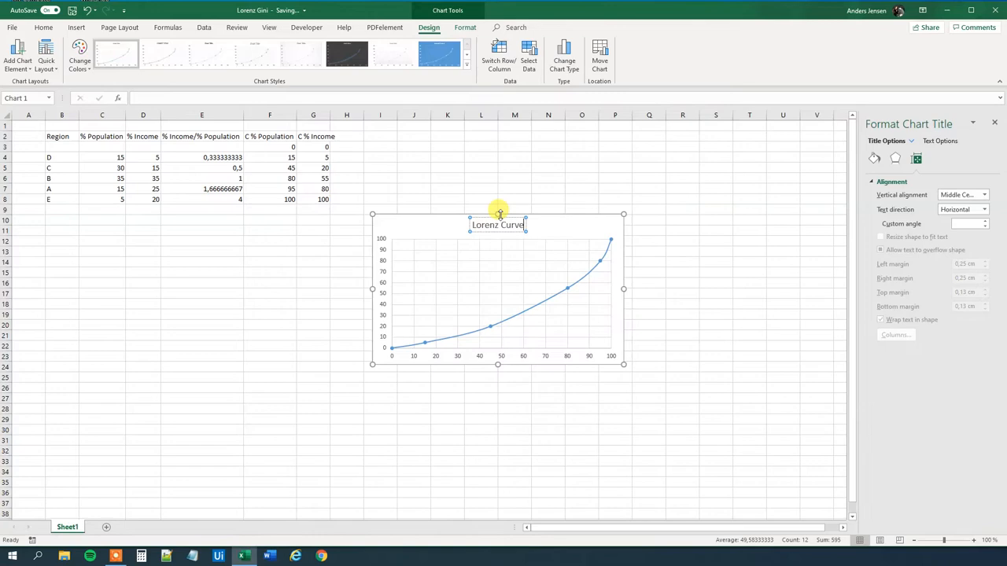
left_click(529, 55)
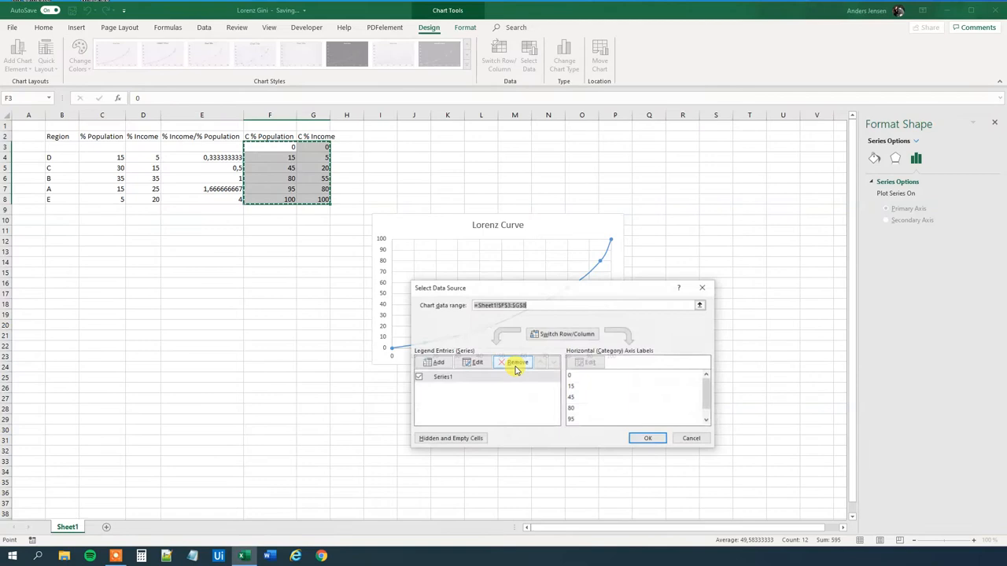
- Edit the existing series in Select Data Source and name it 'Lorenz'
left_click(477, 362)
type("Lore")
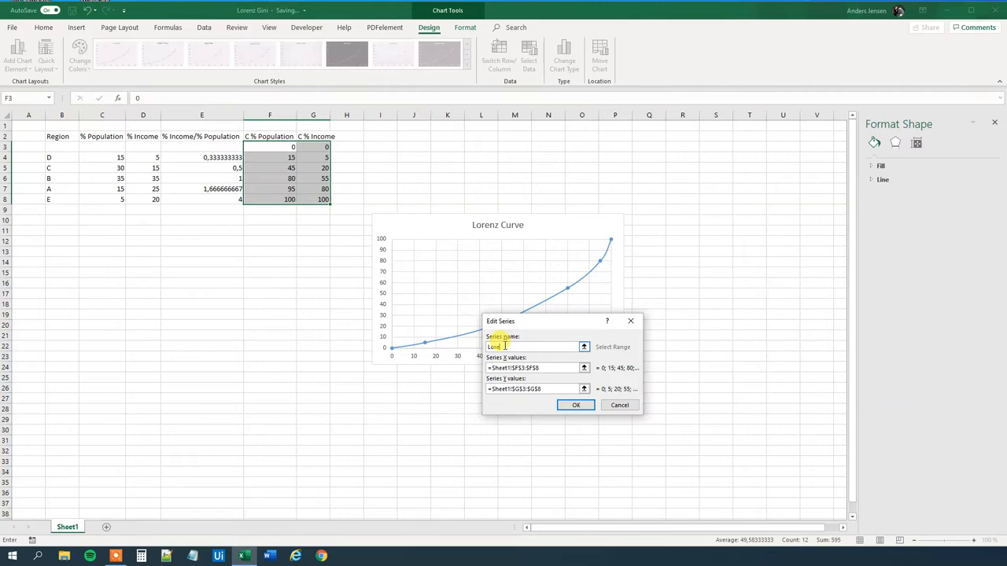
left_click(576, 405)
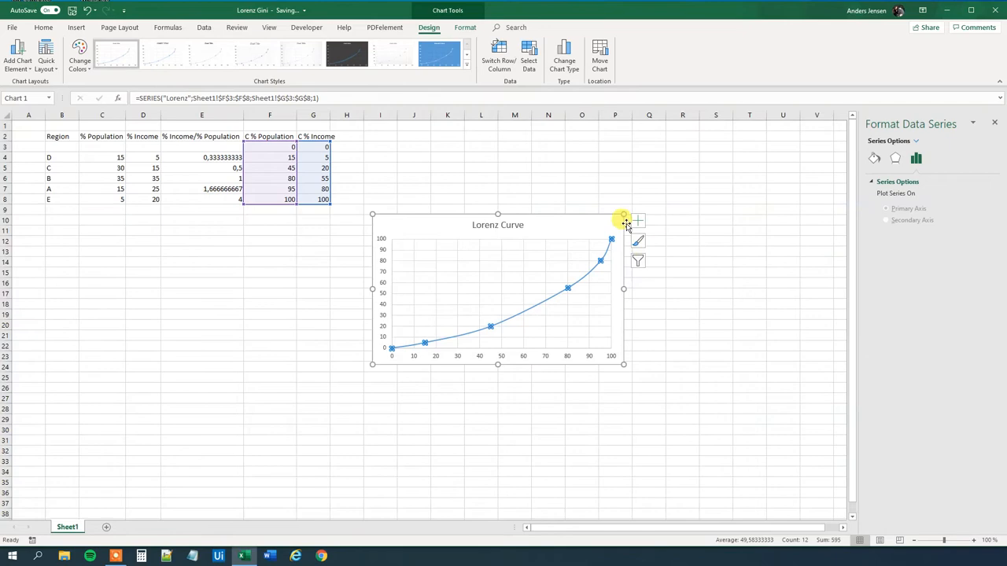
left_click(639, 220)
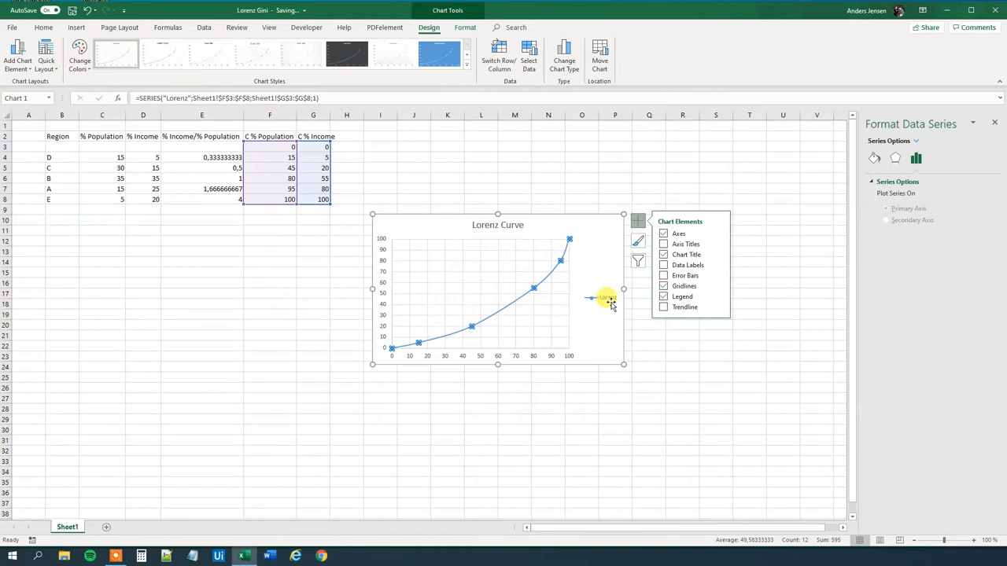
- Enable Axis Titles and set them to 'C % Population' and 'C % Income'
left_click(664, 244)
type("c")
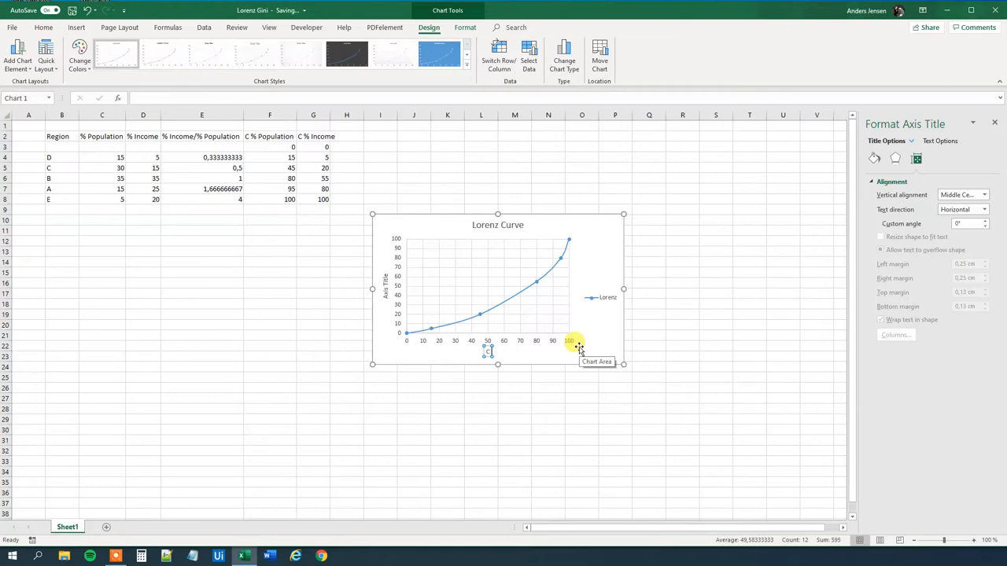
left_click(385, 282)
type("C % Income")
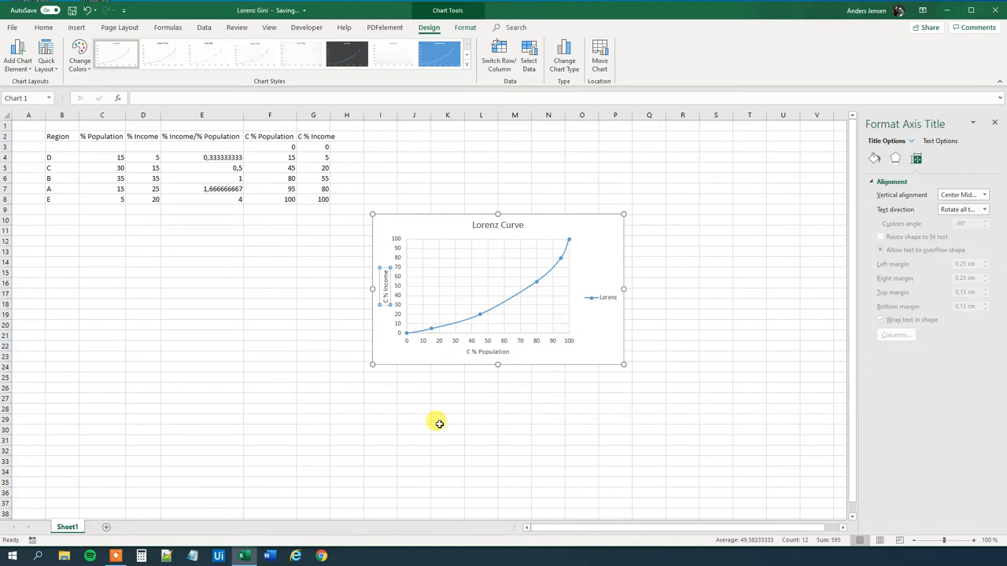
left_click(406, 333)
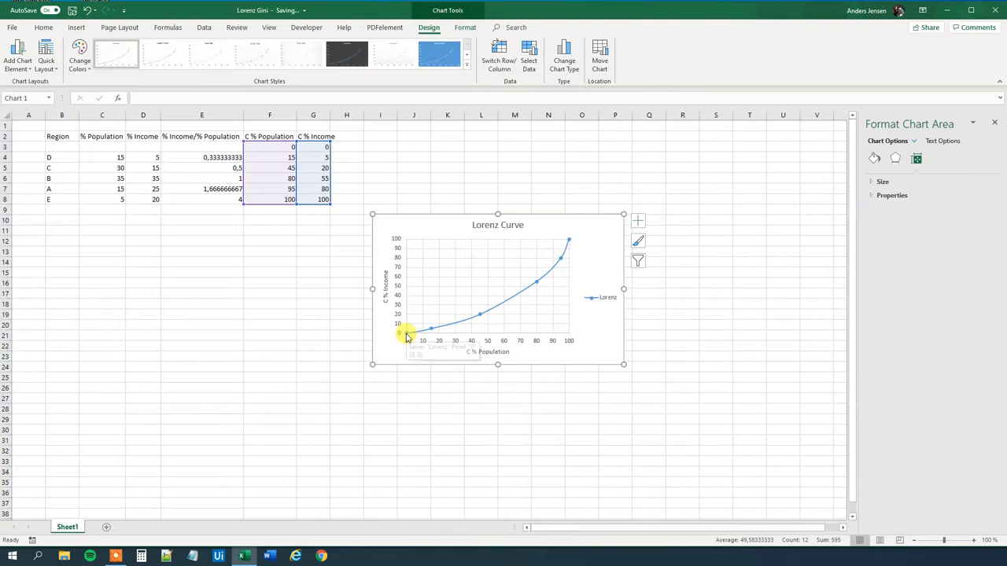
mouse_move(441, 321)
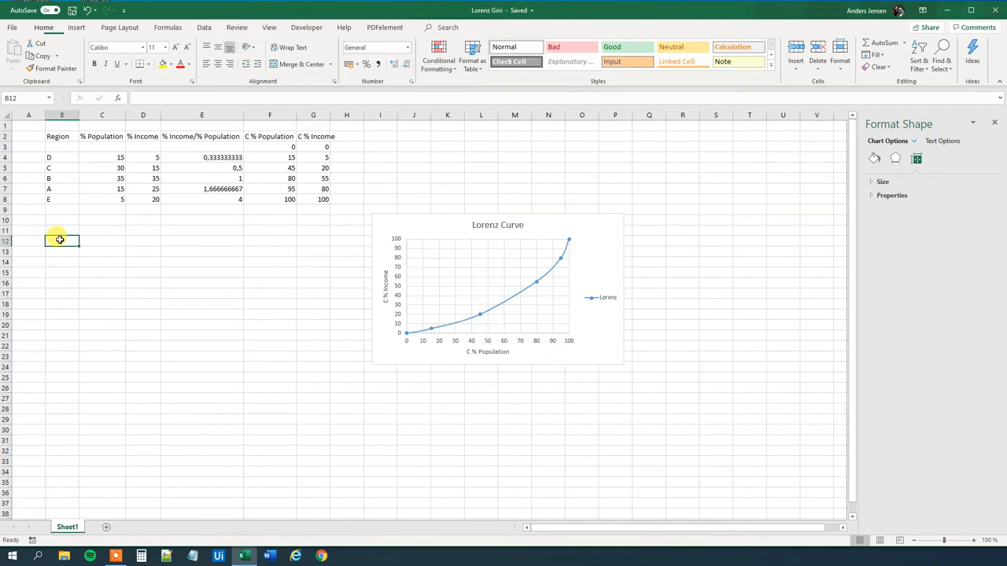
- Enter x and y headers with equality-line points (0,0) and (100,100) below the region data
type("0")
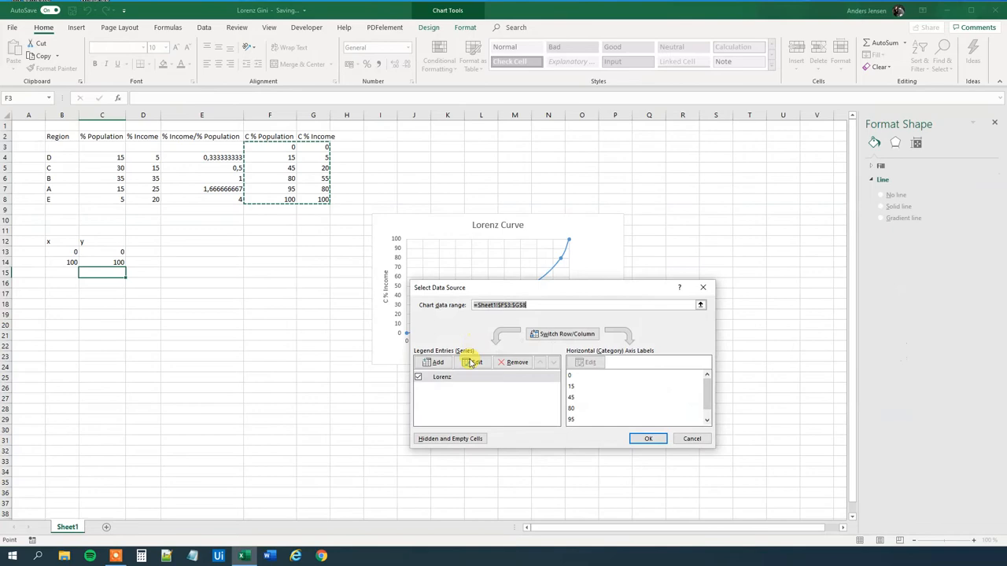
- Add an 'Equality' series with X values B13:B14 and Y values C13:C14 to the chart
left_click(434, 361)
type("Equality")
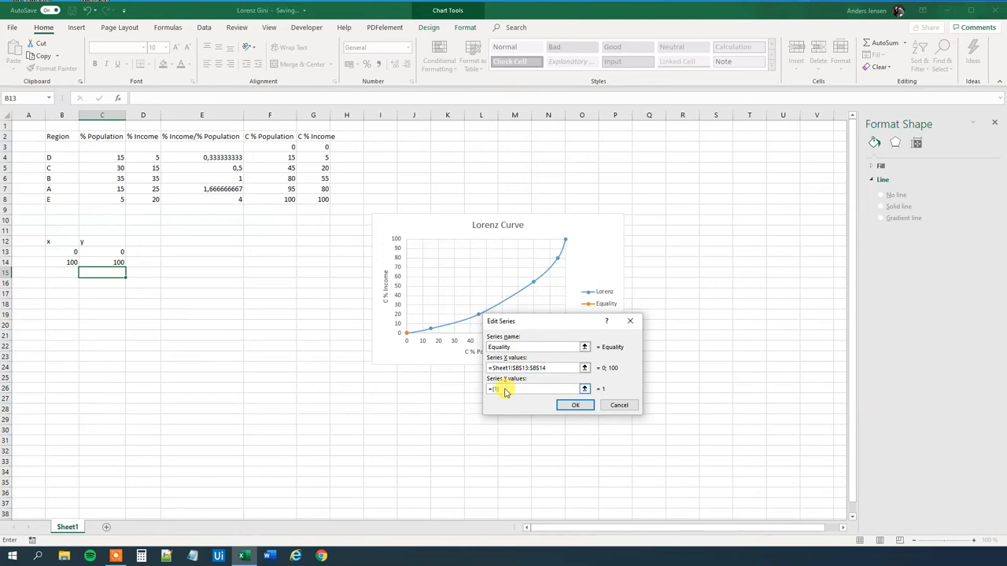
left_click(576, 406)
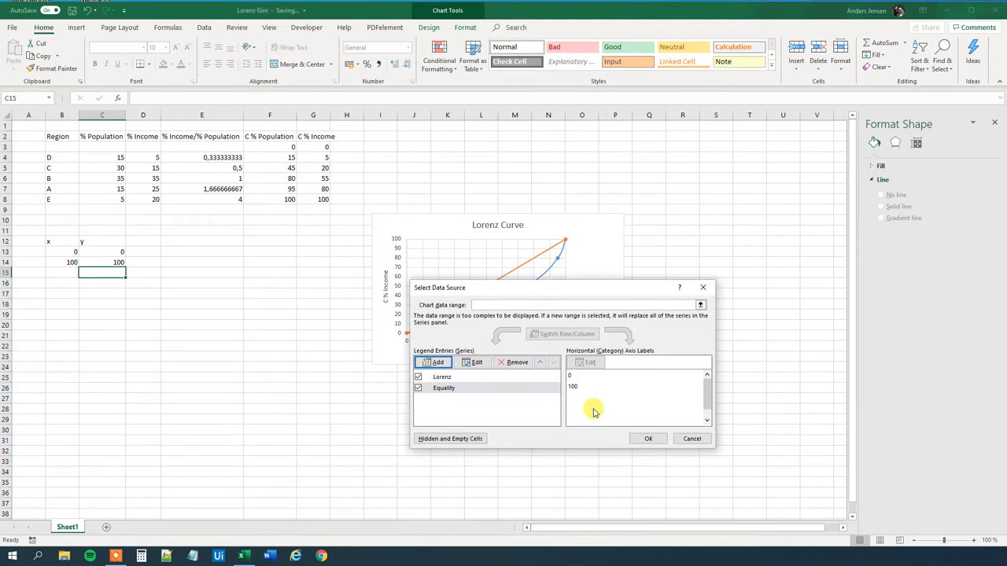
left_click(648, 437)
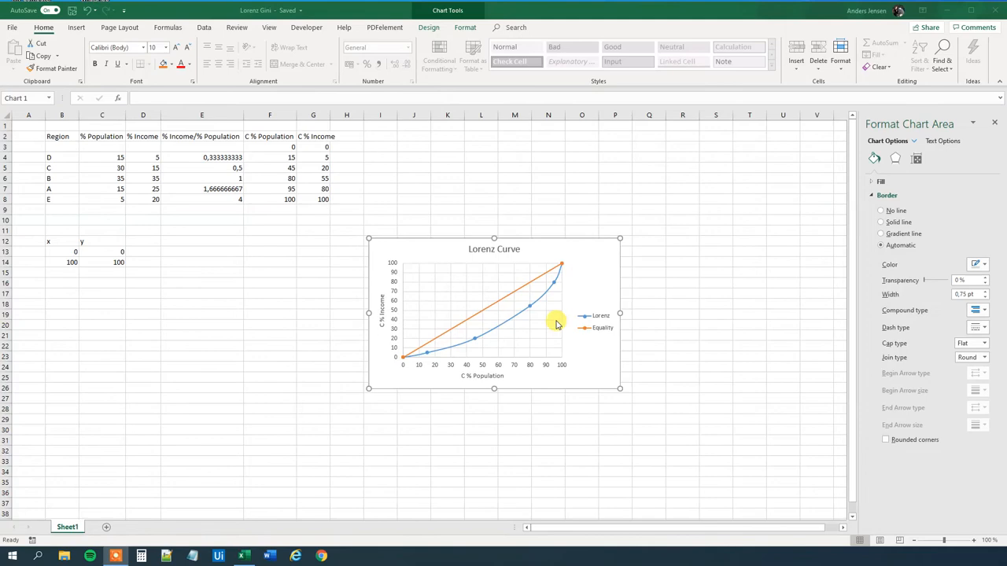
mouse_move(494, 321)
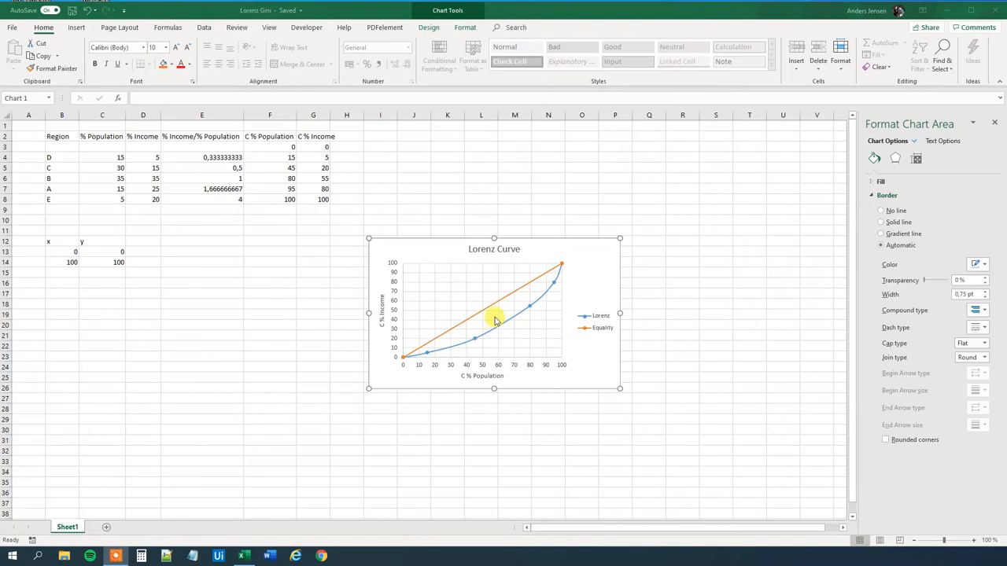
mouse_move(453, 349)
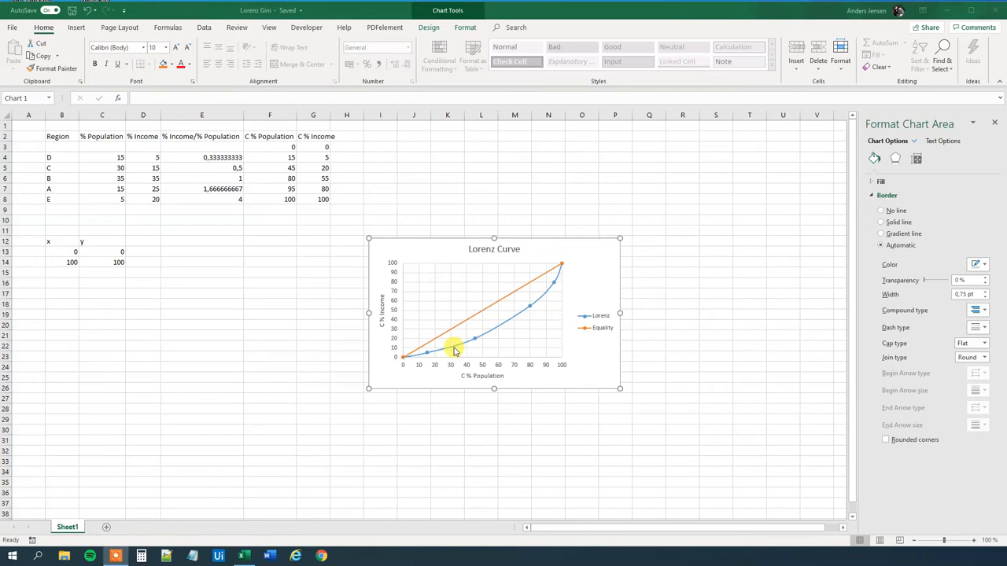
mouse_move(481, 325)
type("=G3+G4")
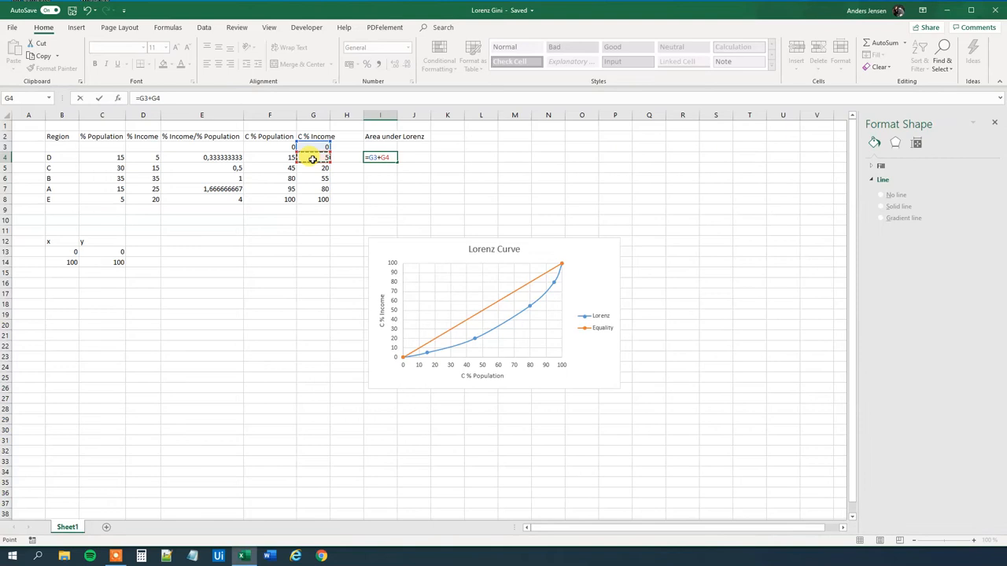
- Add an 'Area under Lorenz' header and enter =(G3+G4)/2*(F4-F3)/100 in I4
left_click(381, 158)
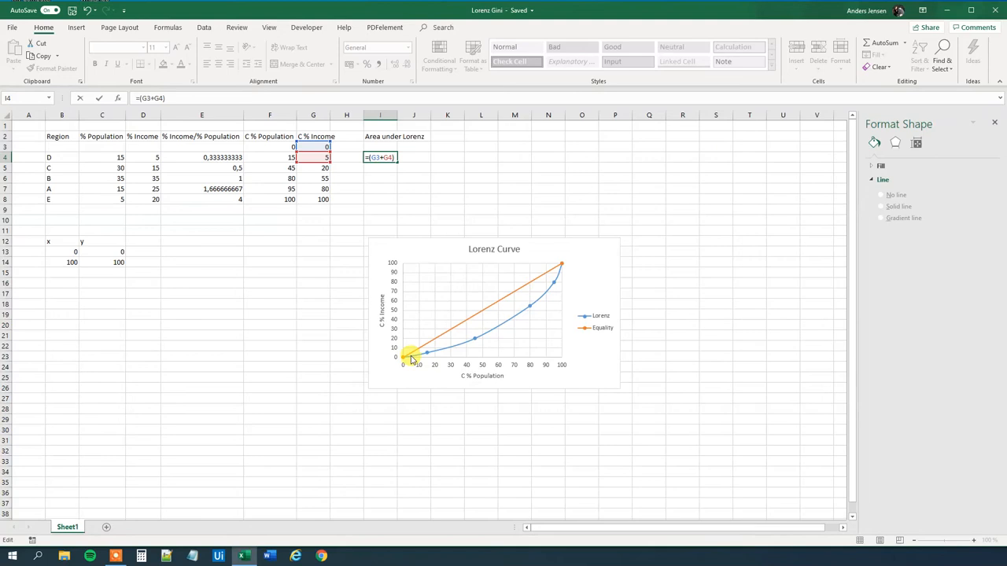
type("/2")
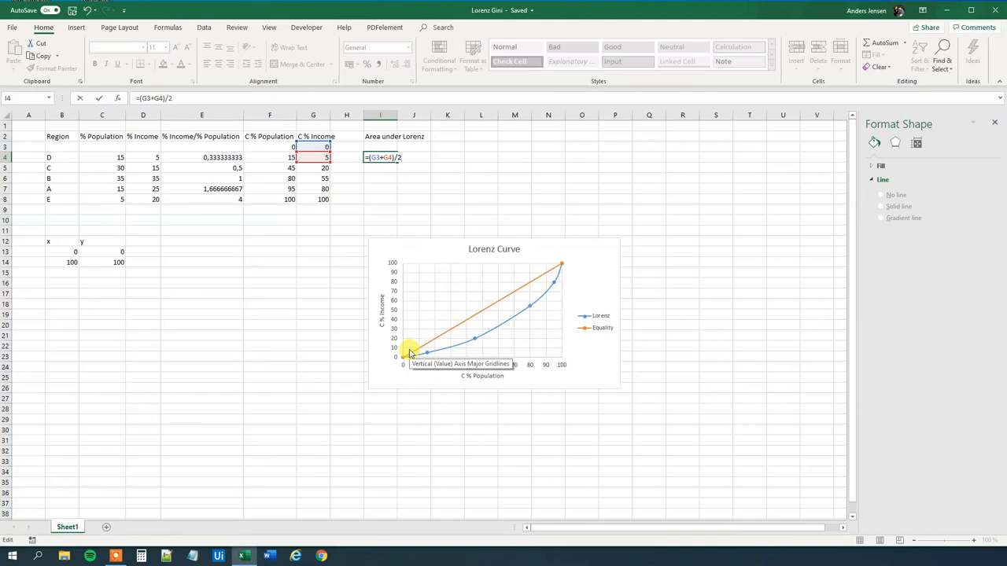
type("*")
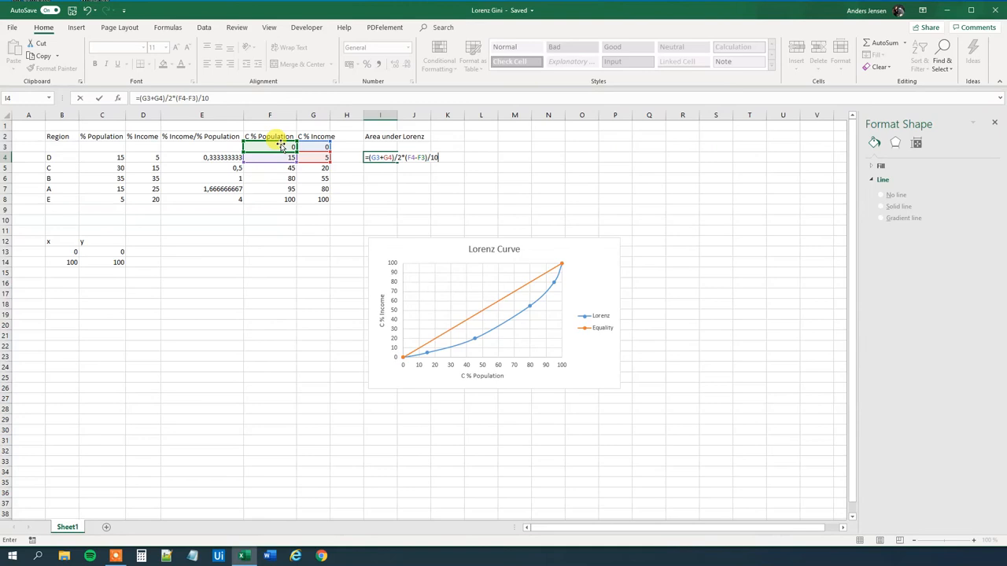
key("Return")
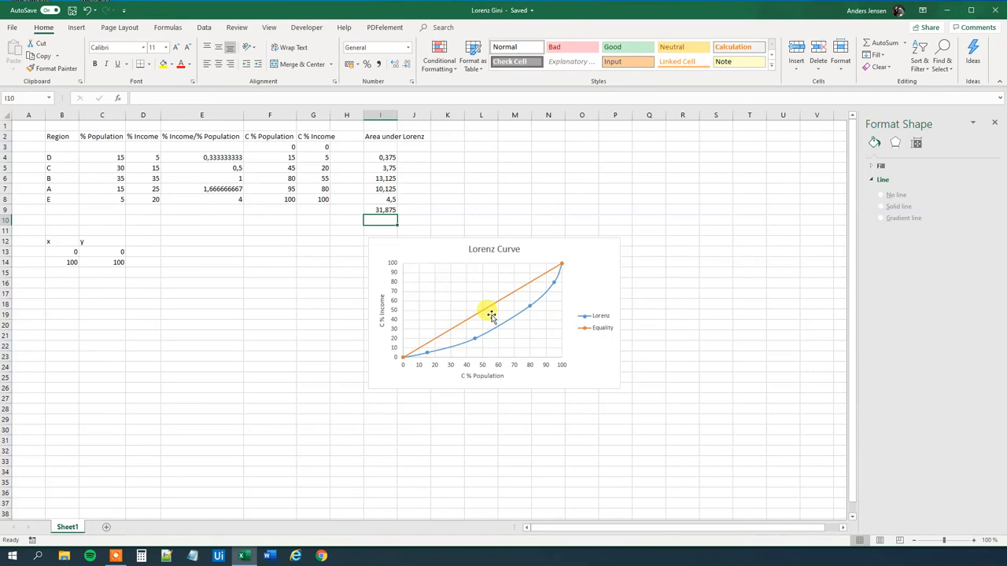
- Label L2 'Area A' and compute M2 as =50- the total area cell I9, giving 18,125
left_click(482, 126)
type("Area A")
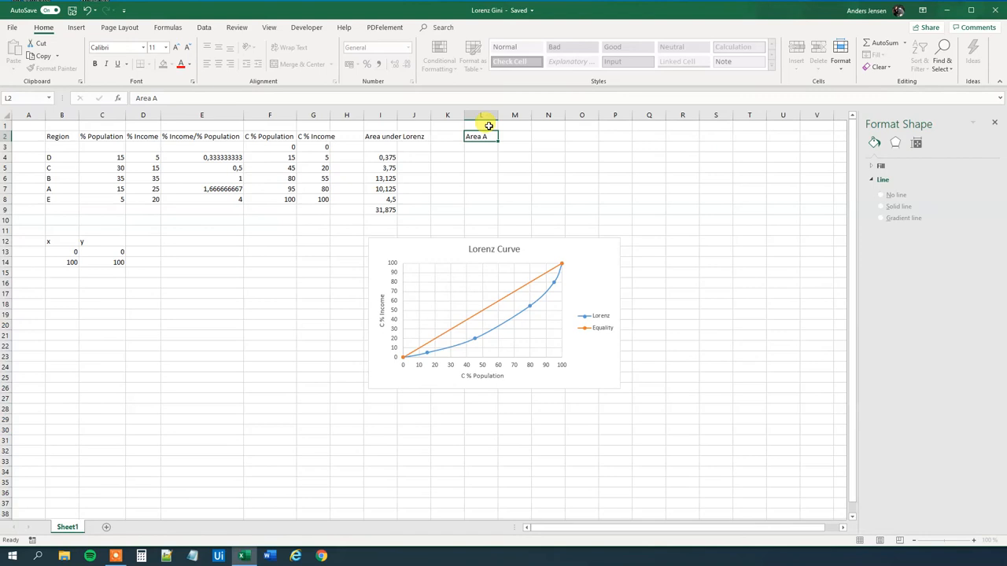
left_click(515, 135)
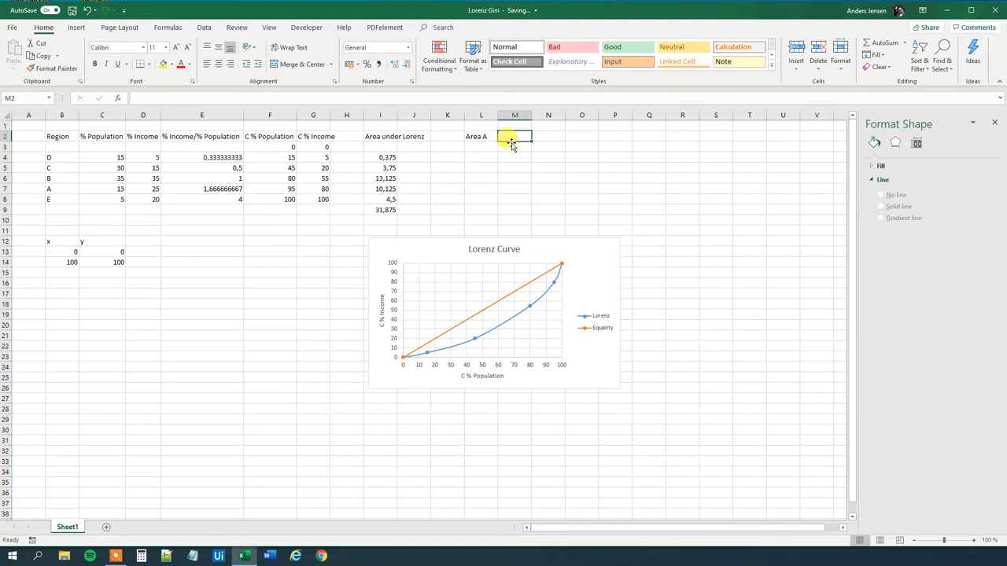
type("=50-")
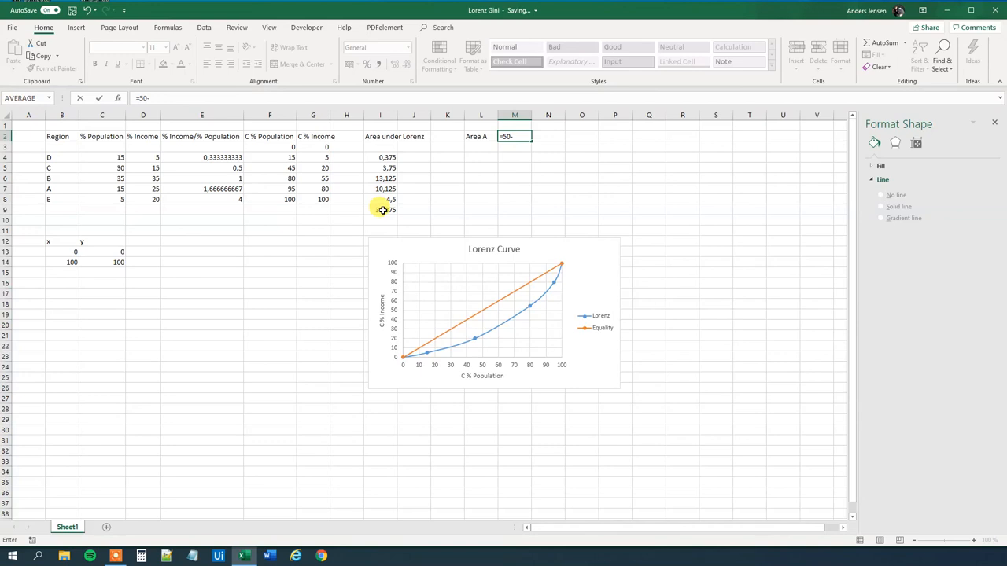
key("Return")
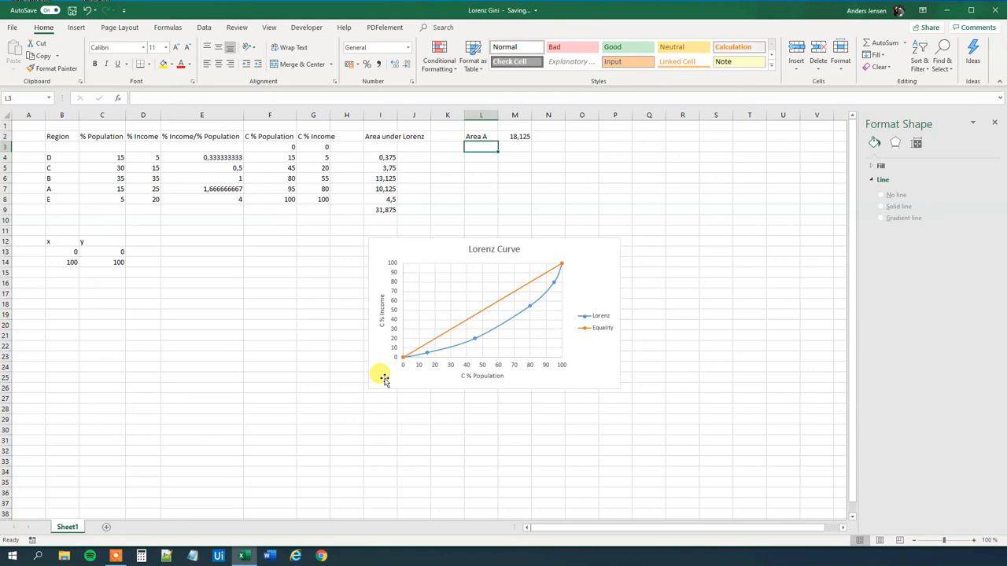
mouse_move(541, 297)
type("=M2/")
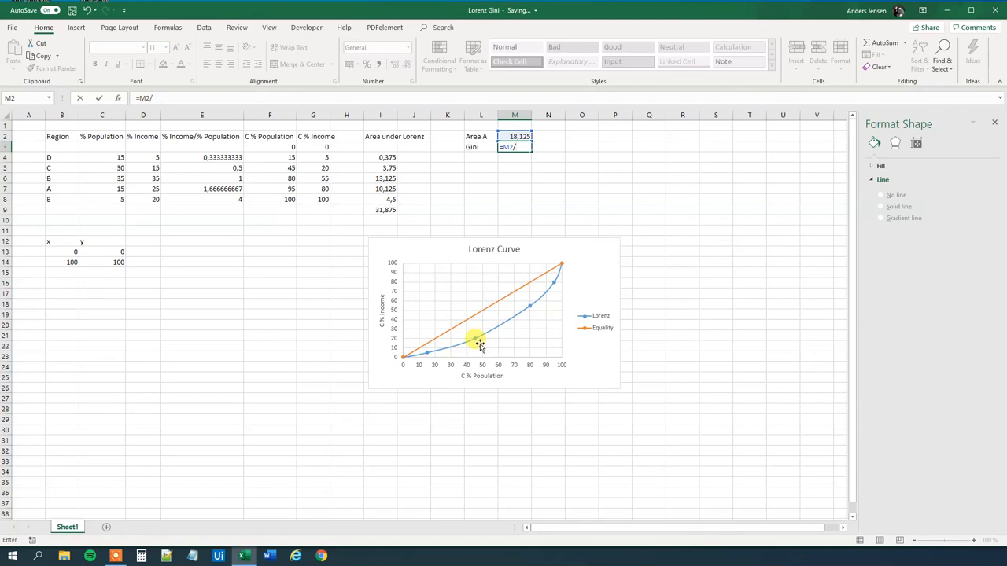
- Confirm the Gini formula =M2/50 in M3, yielding a coefficient of about 0,36
key("Return")
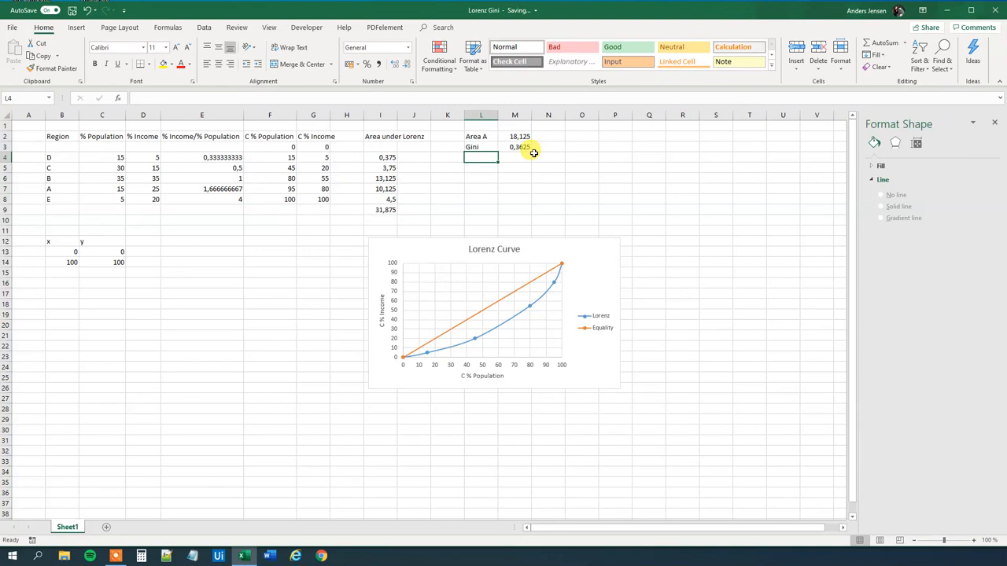